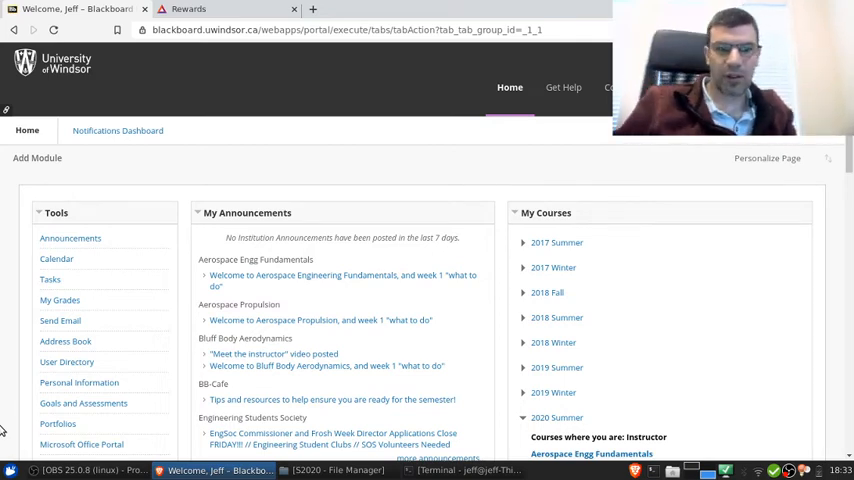
Go to Course Messages from the course menu, listing the empty Inbox and Sent folders.
scroll("down", 3)
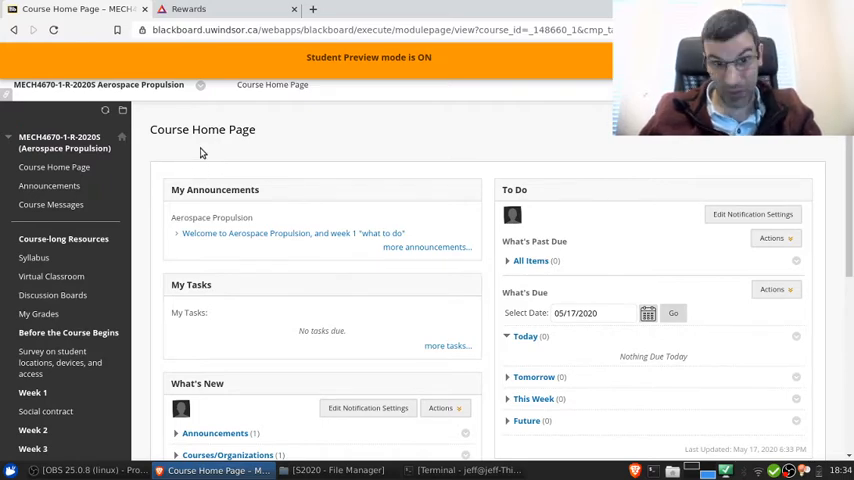
mouse_move(344, 132)
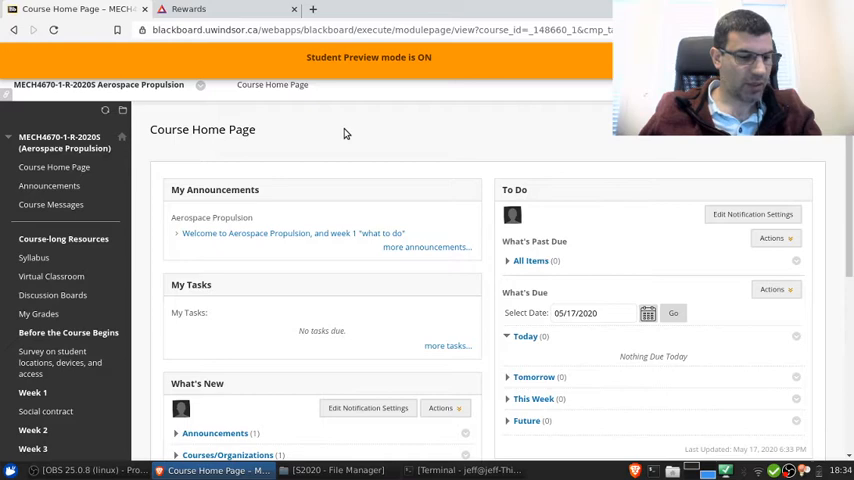
mouse_move(334, 136)
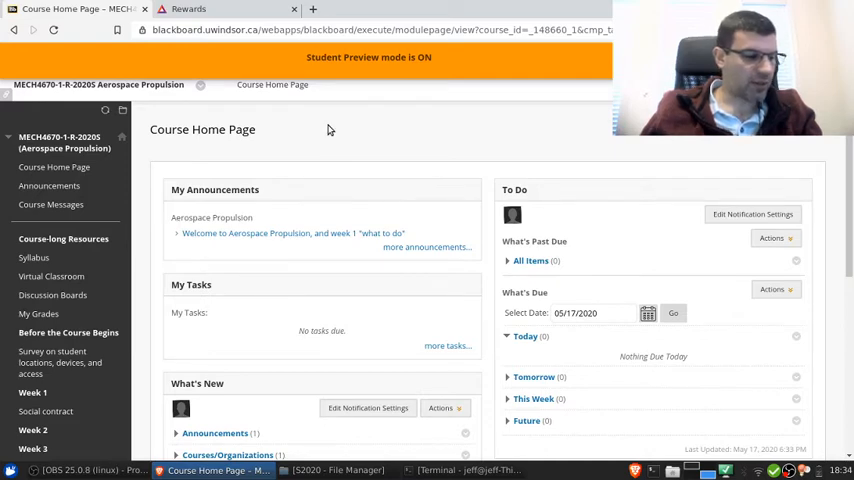
mouse_move(306, 132)
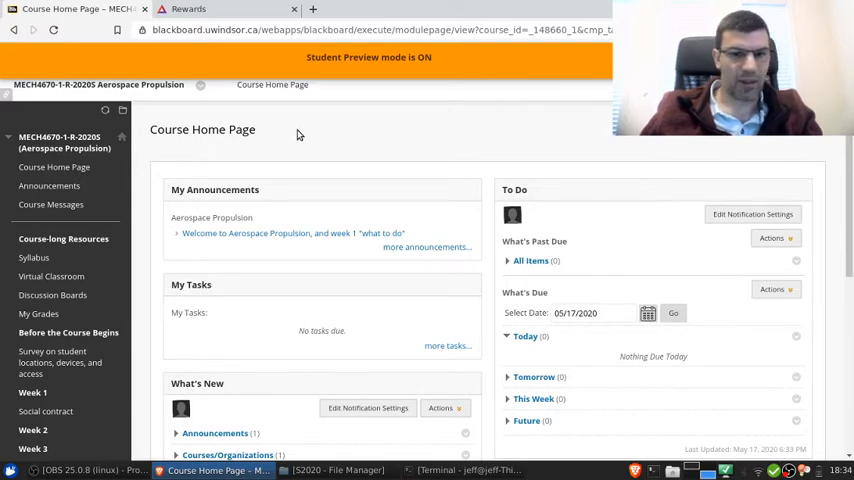
mouse_move(292, 140)
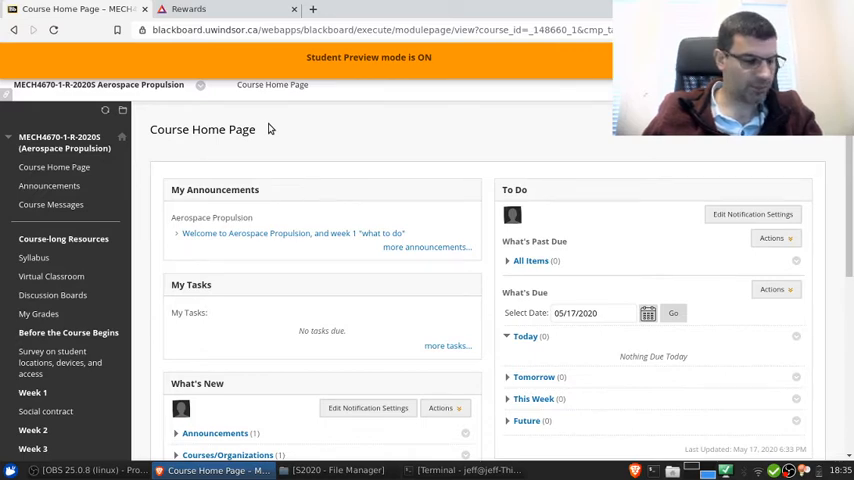
mouse_move(280, 132)
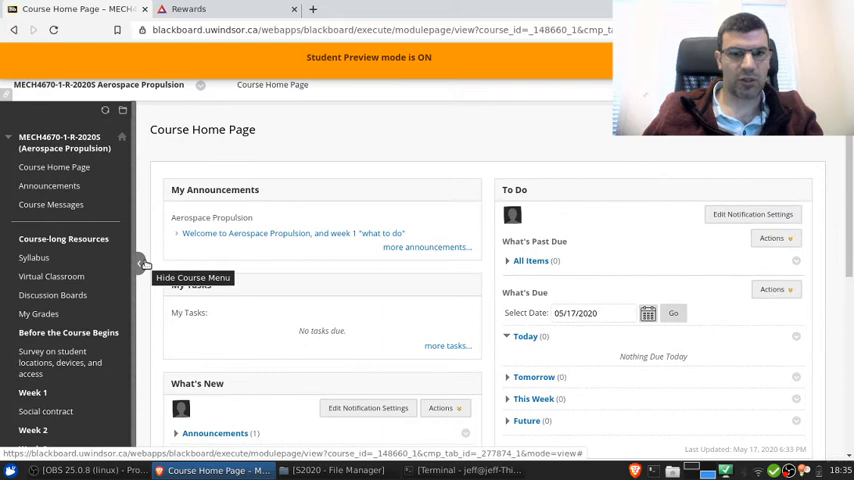
left_click(52, 204)
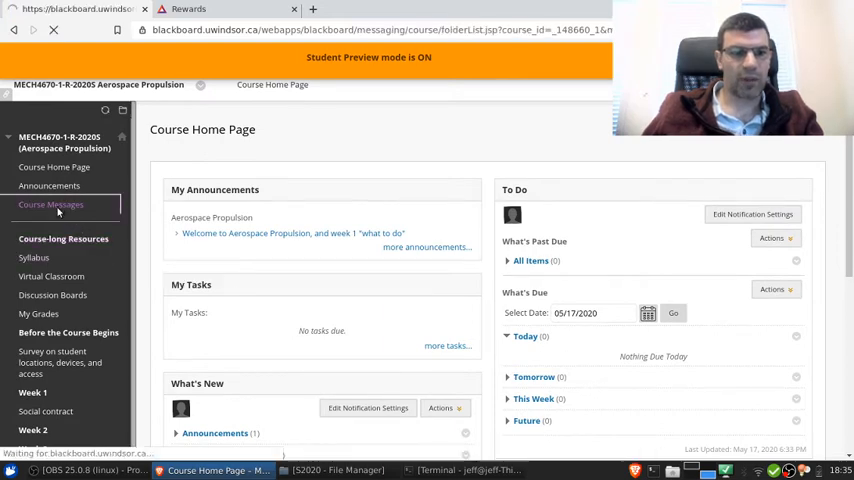
left_click(50, 204)
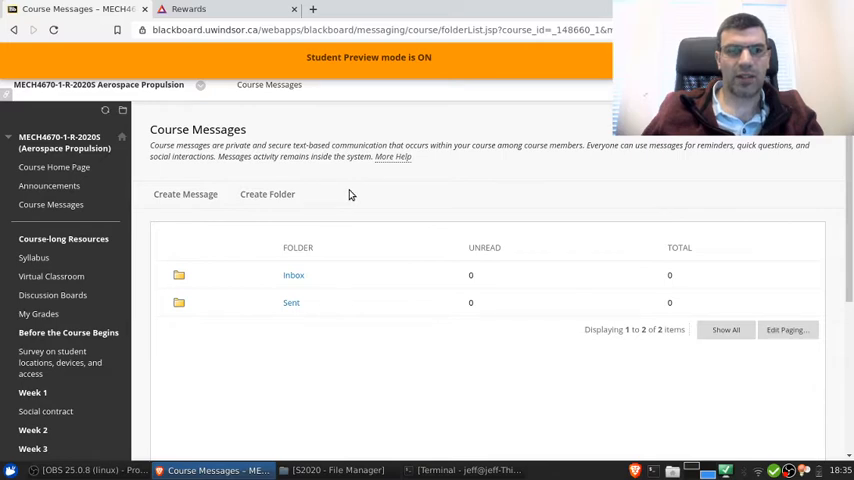
mouse_move(352, 200)
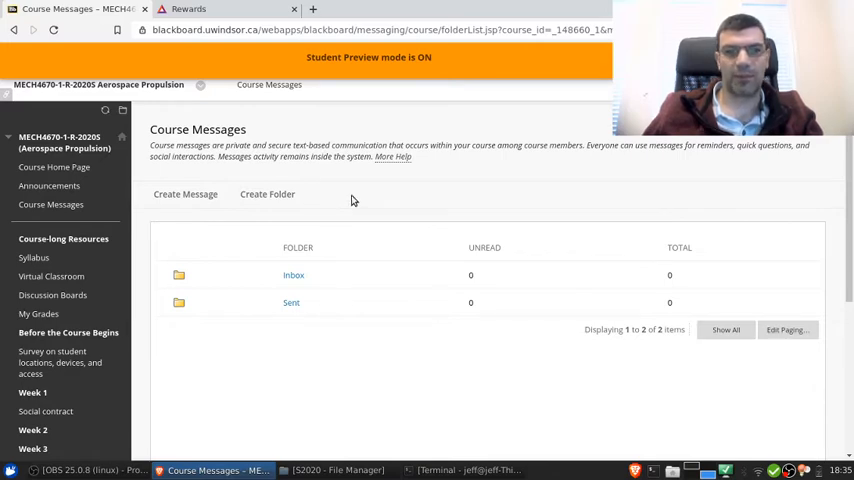
mouse_move(358, 190)
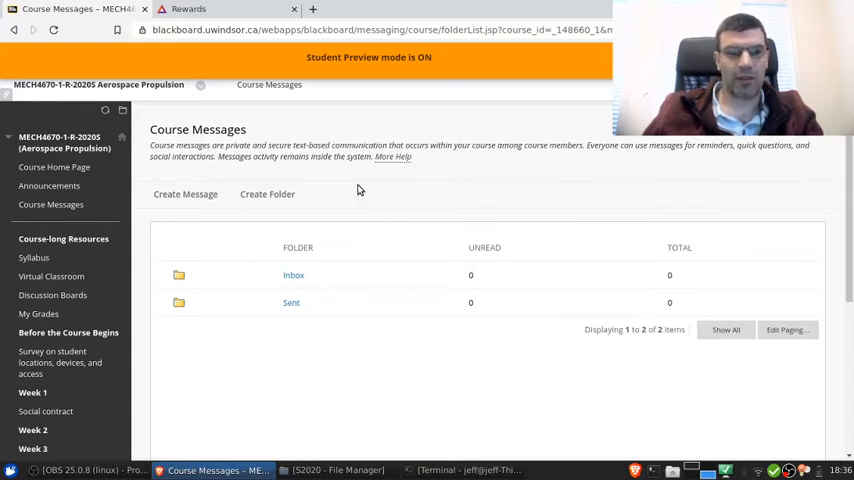
mouse_move(626, 196)
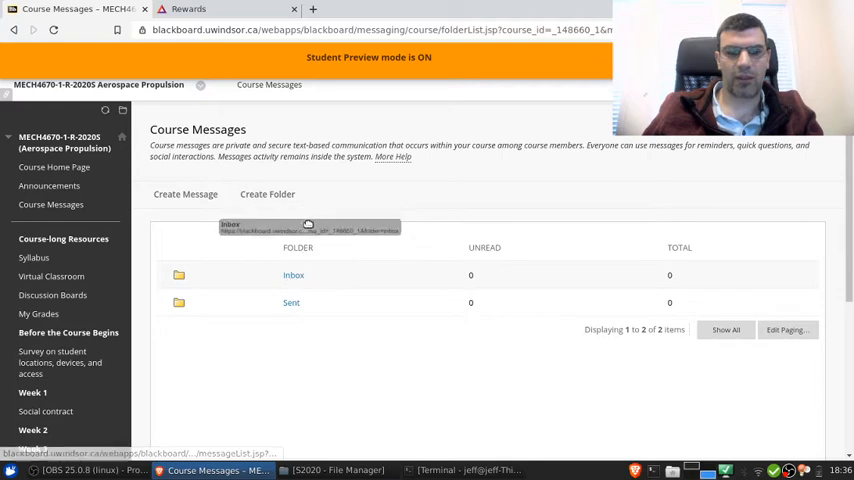
Start a new course message addressed to the instructor as recipient.
left_click(184, 194)
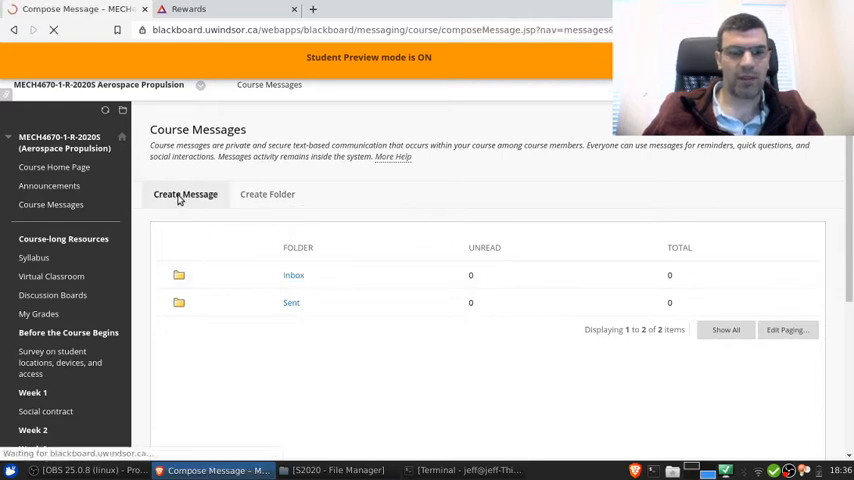
left_click(184, 194)
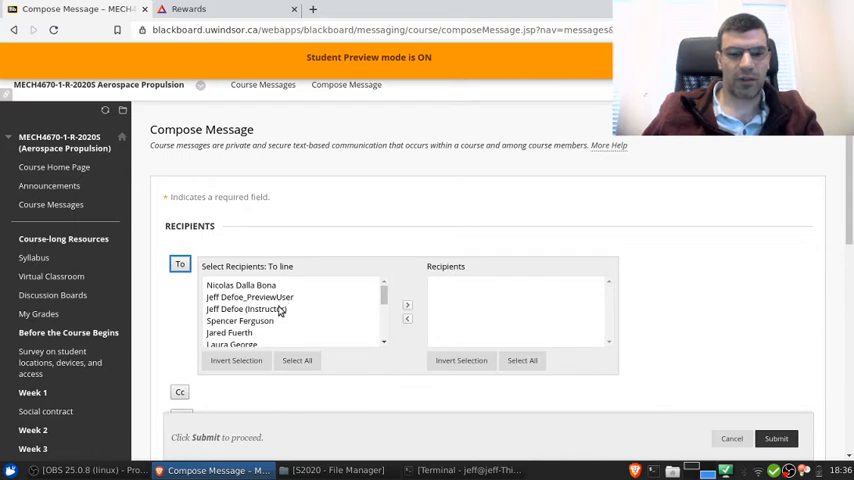
left_click(248, 308)
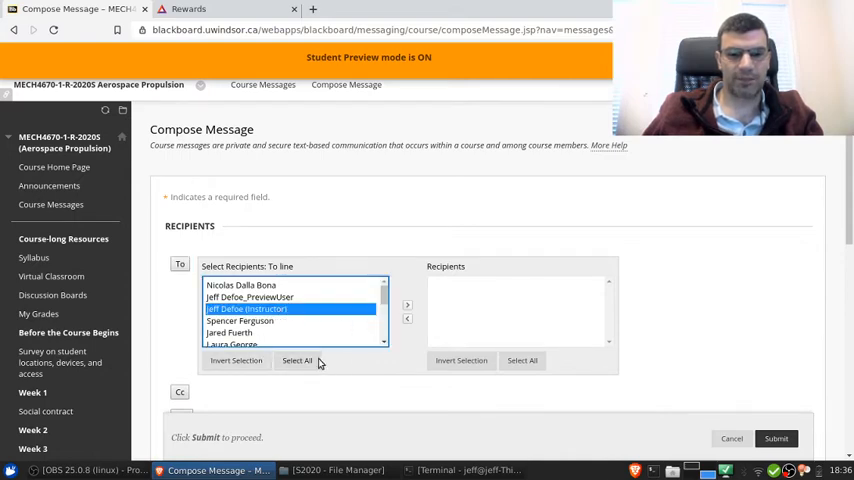
left_click(408, 304)
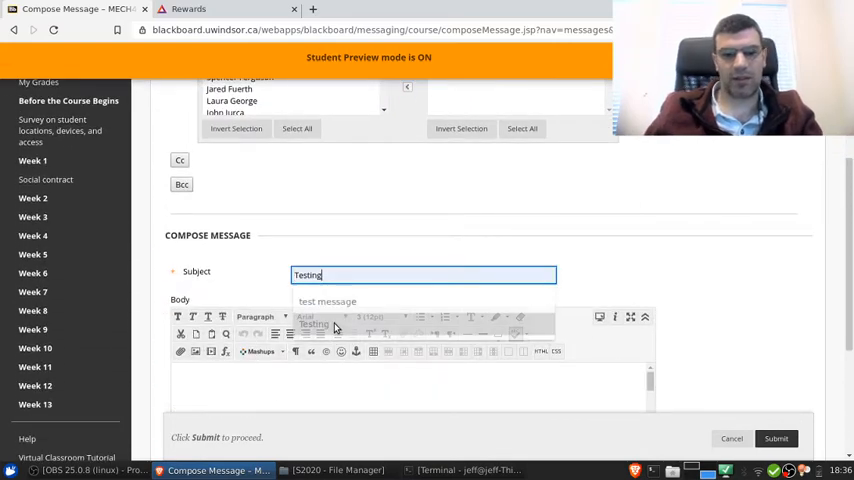
Write the body 'I hope this works!' with subject Testing and submit the message.
scroll("down", 3)
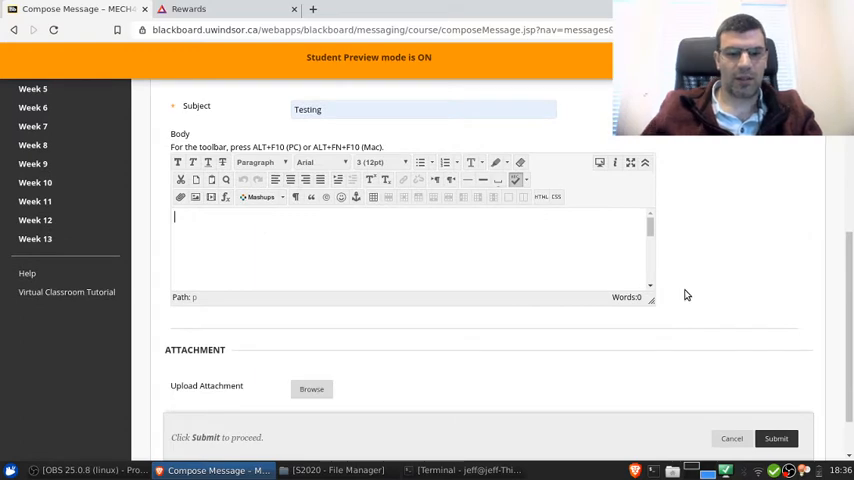
type("I hope this works!")
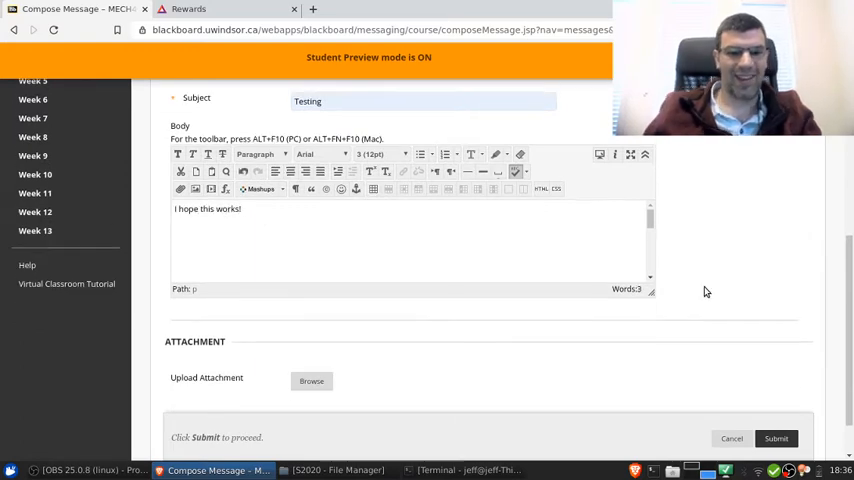
left_click(776, 438)
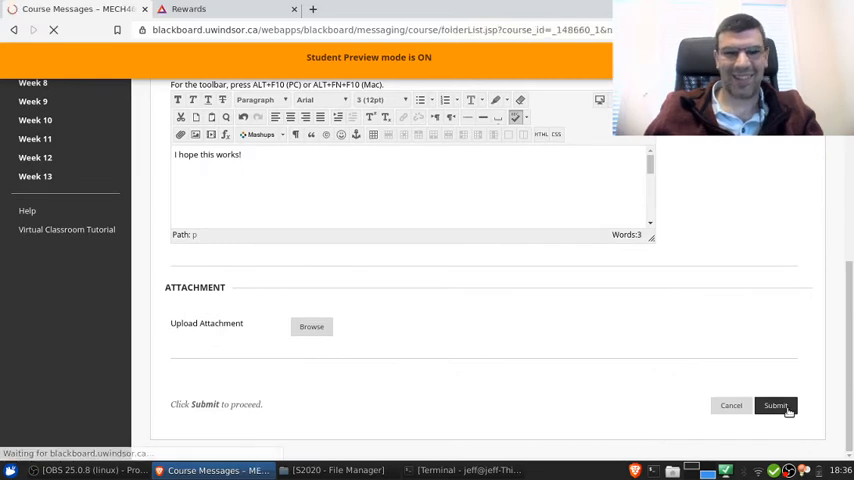
left_click(776, 404)
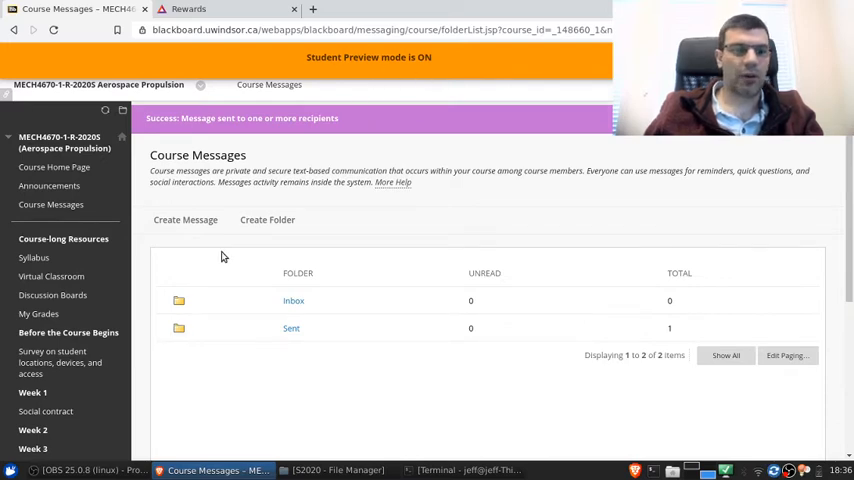
mouse_move(544, 314)
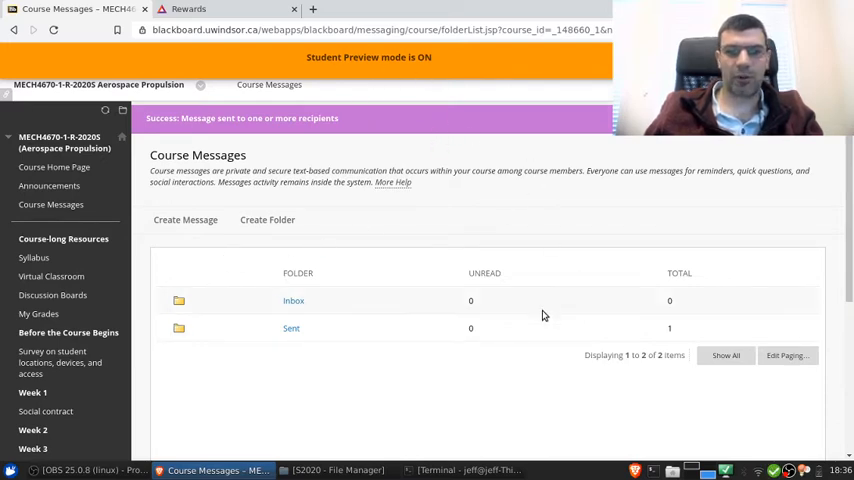
mouse_move(500, 300)
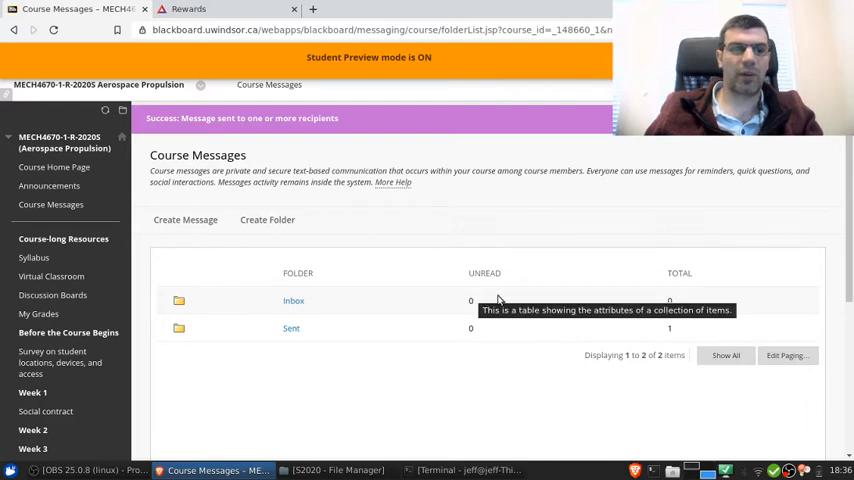
mouse_move(520, 294)
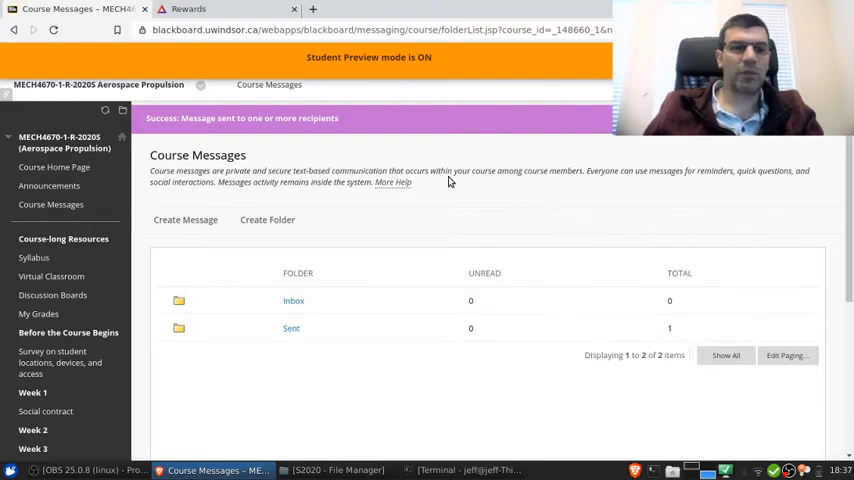
mouse_move(174, 276)
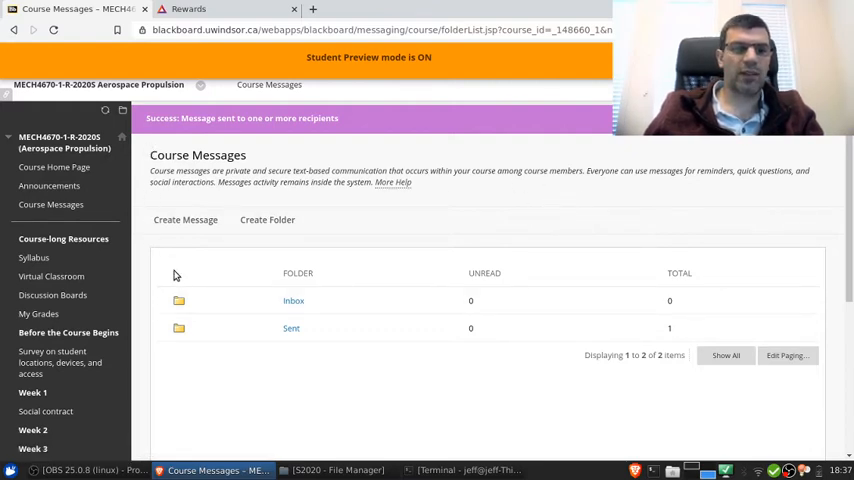
mouse_move(678, 428)
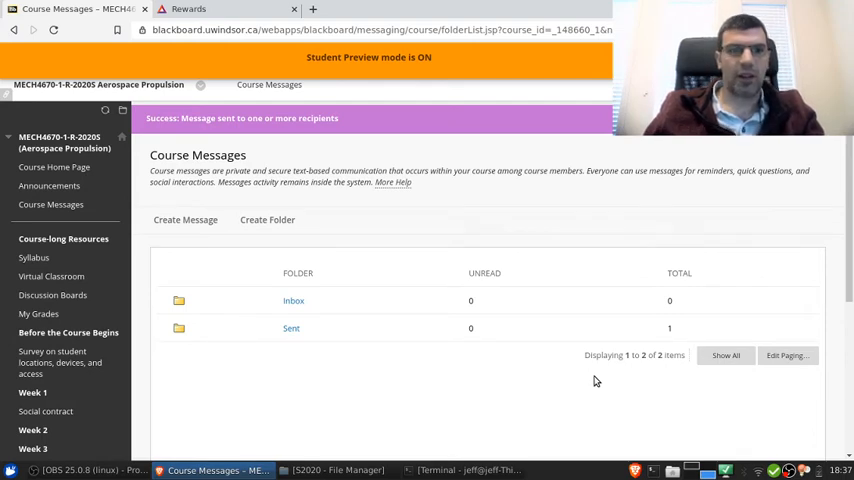
mouse_move(520, 376)
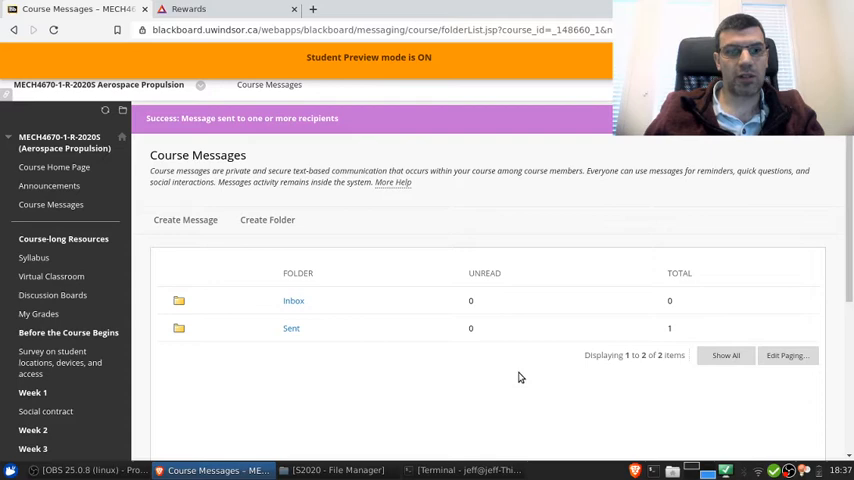
mouse_move(504, 380)
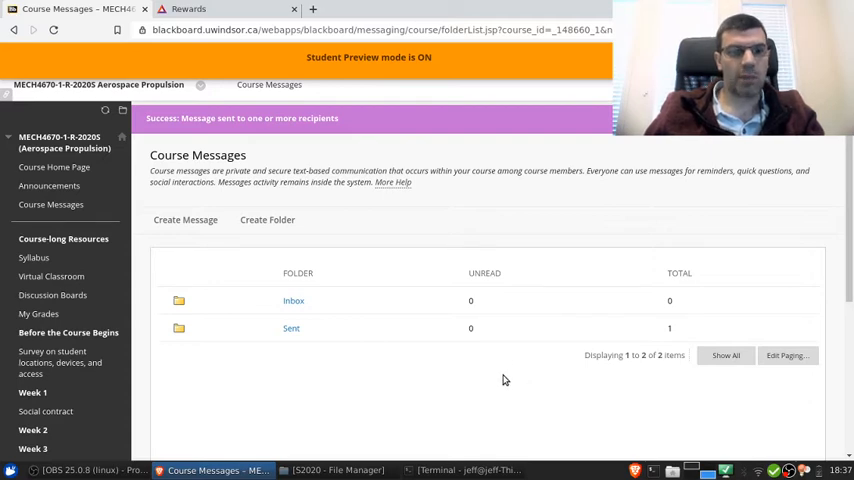
mouse_move(504, 372)
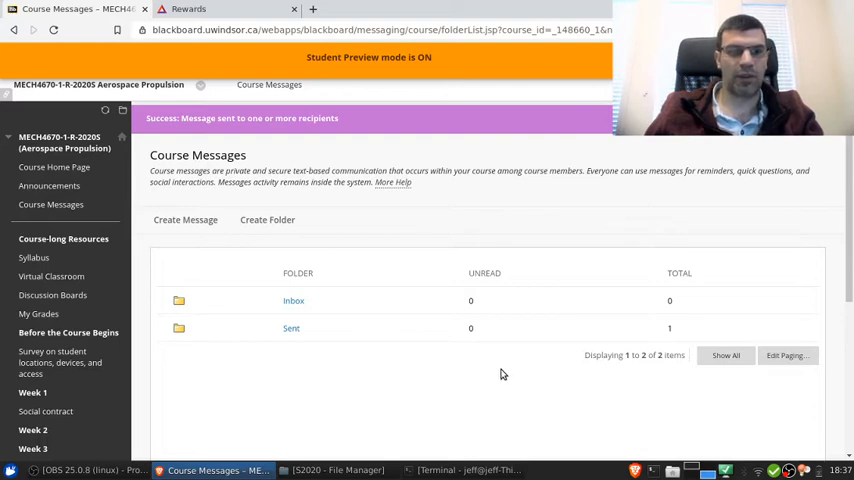
mouse_move(492, 376)
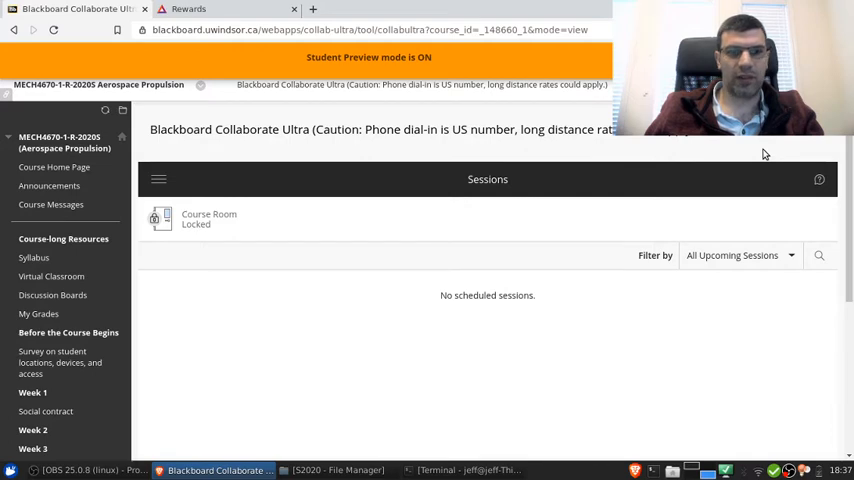
mouse_move(730, 146)
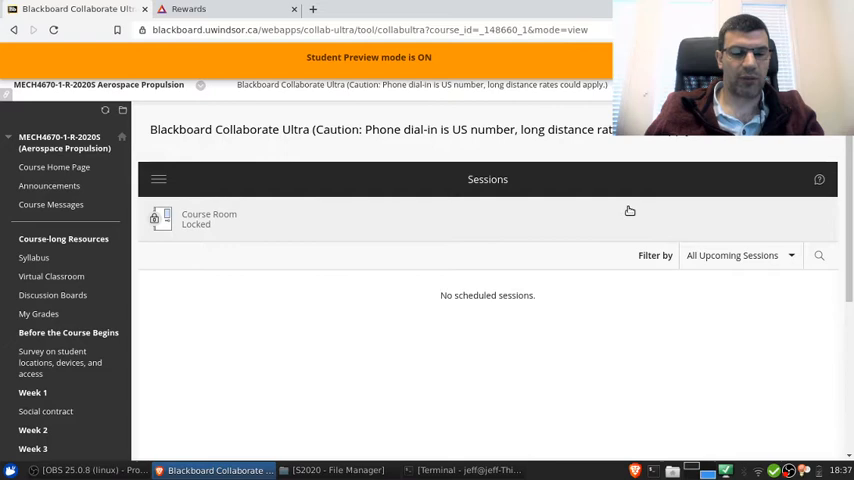
mouse_move(288, 252)
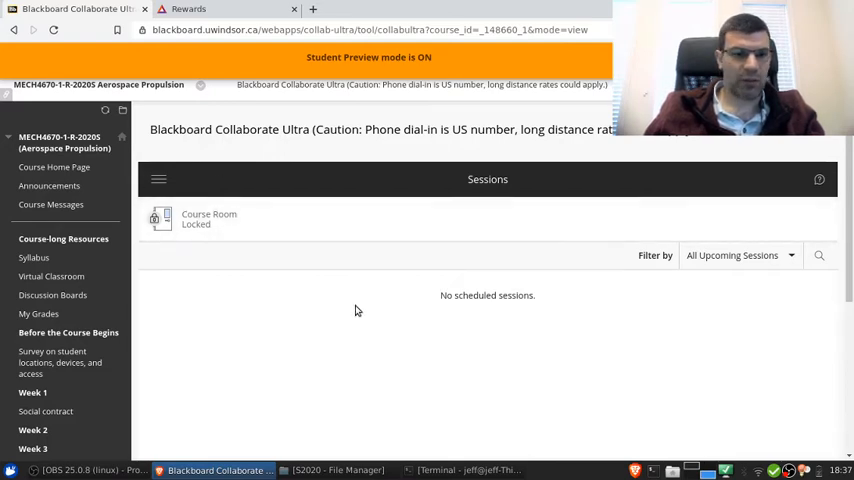
mouse_move(140, 200)
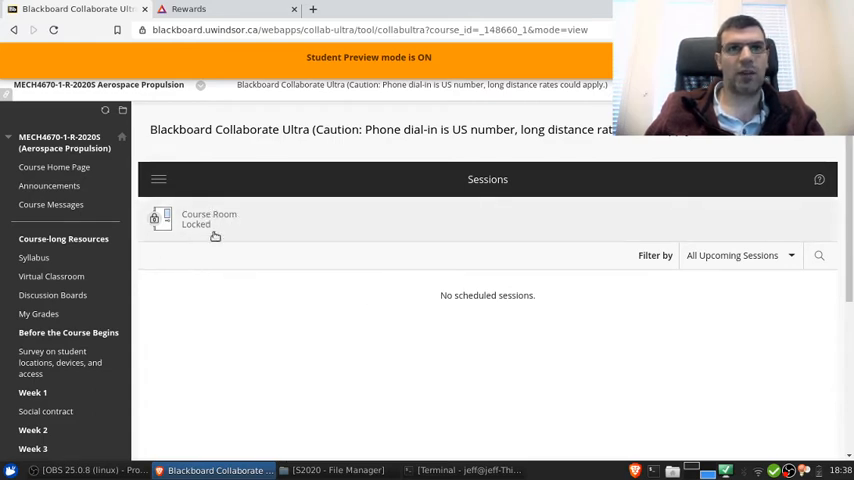
mouse_move(310, 328)
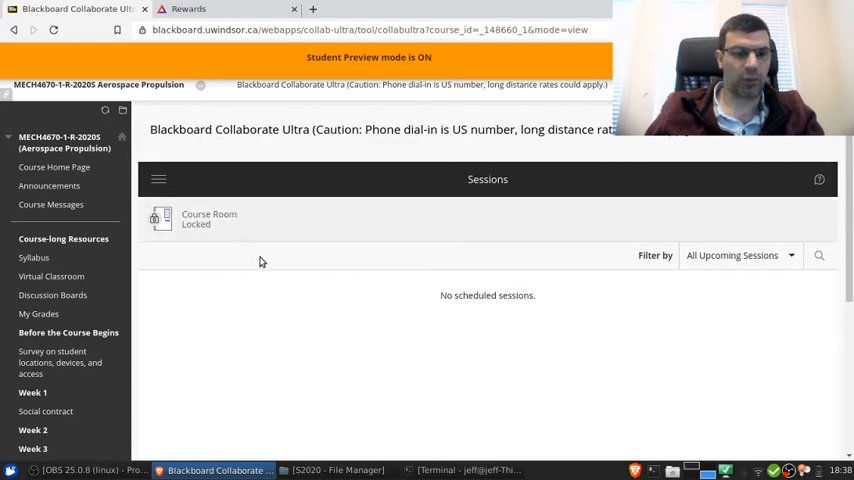
mouse_move(284, 320)
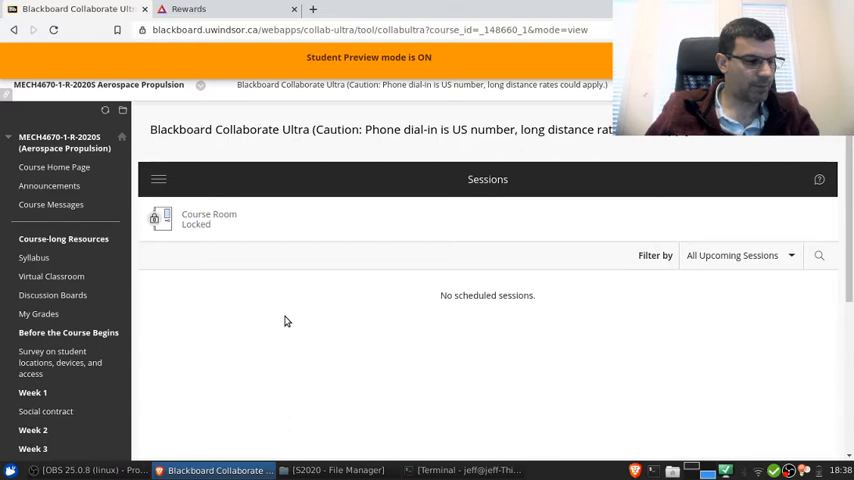
left_click(52, 294)
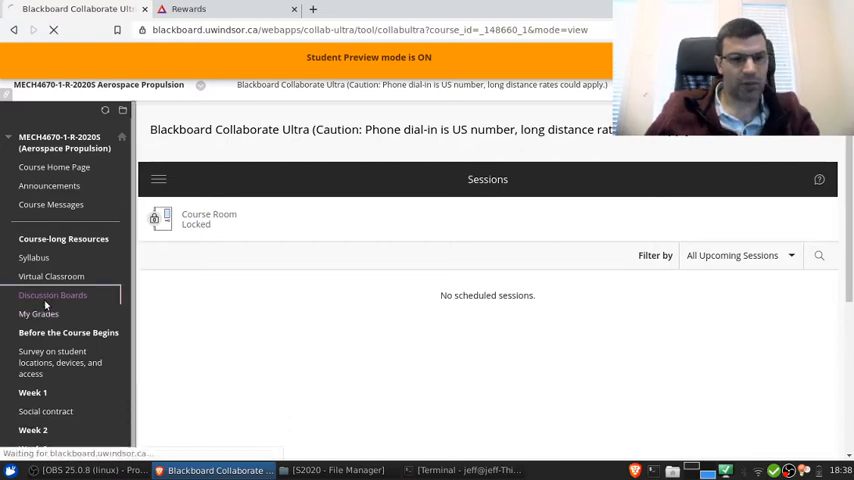
Go to the Discussion Board and enter the Ask a question forum.
left_click(52, 294)
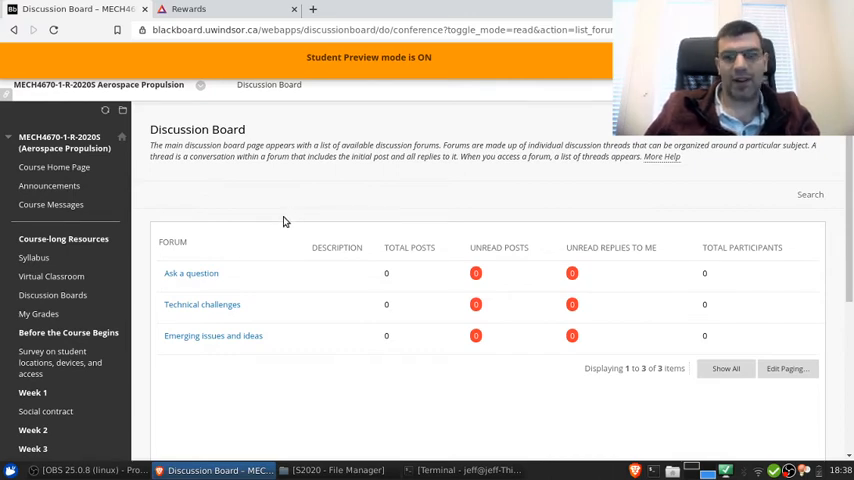
mouse_move(358, 244)
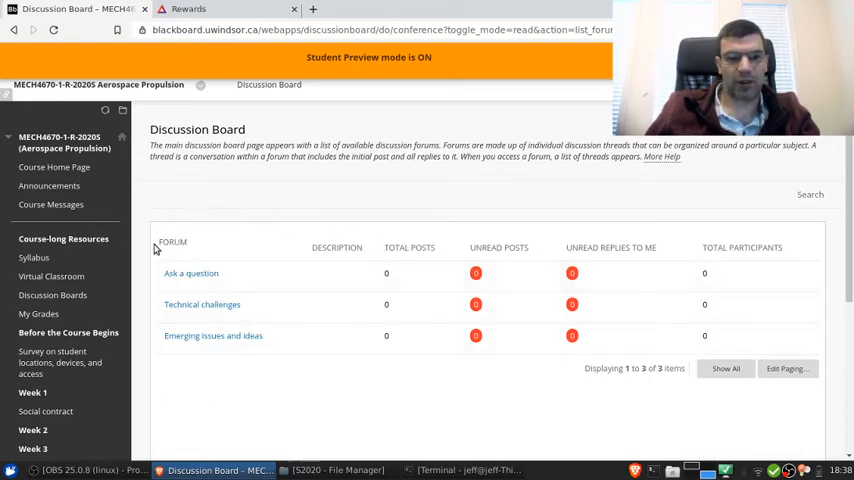
mouse_move(196, 236)
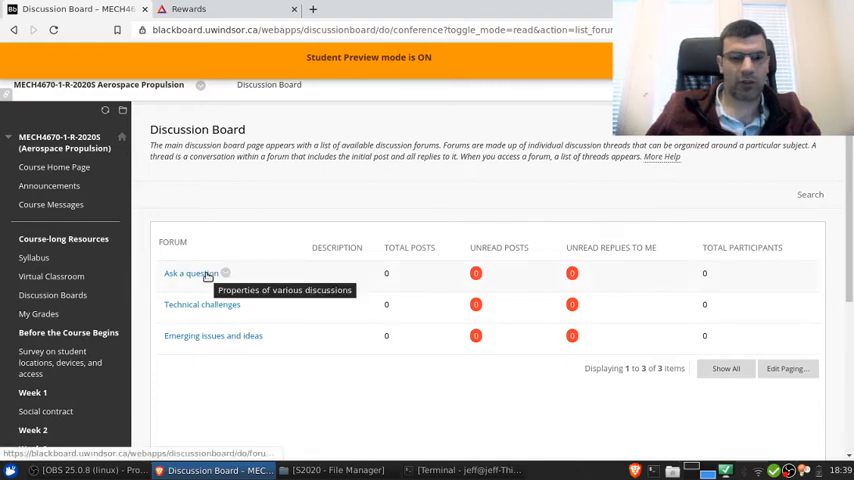
left_click(184, 272)
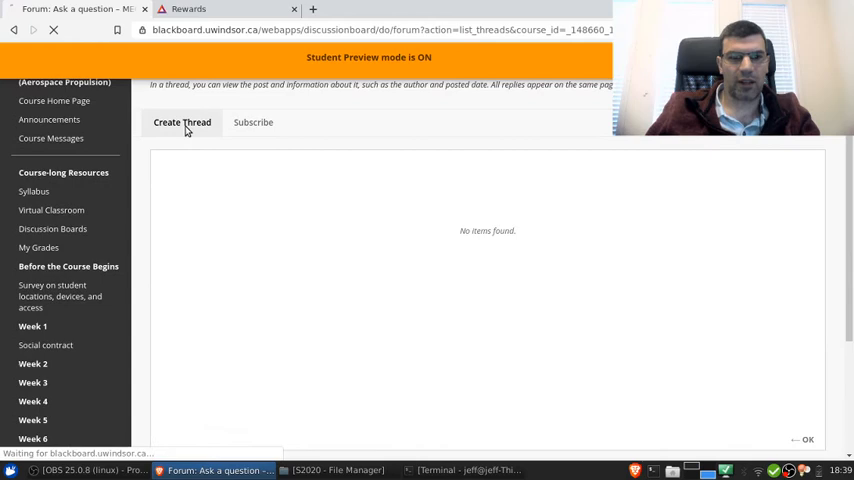
Create a thread titled 'Test thread -- for demonstration' with message 'Here is a post' and submit it.
left_click(180, 122)
type("Test thread -- for demonstration")
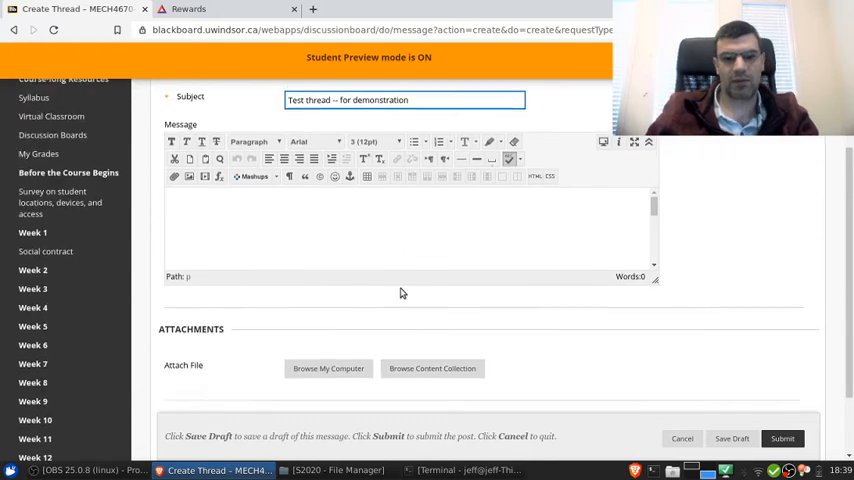
type("Here is a post")
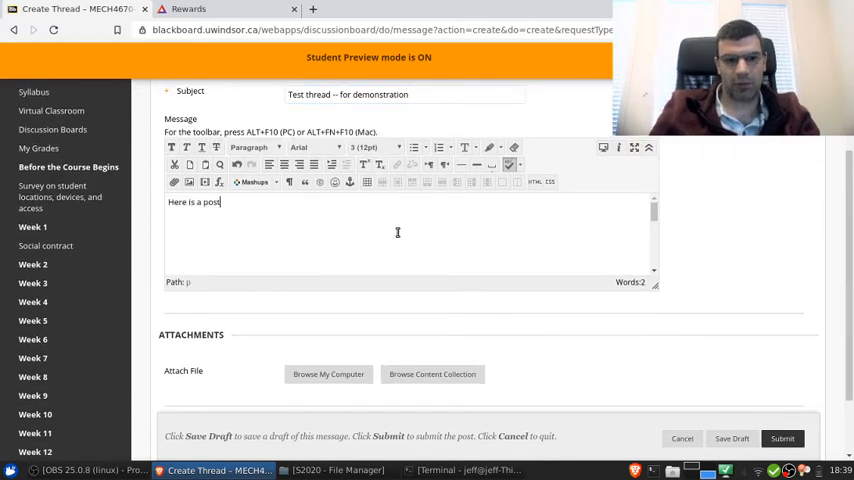
scroll("down", 3)
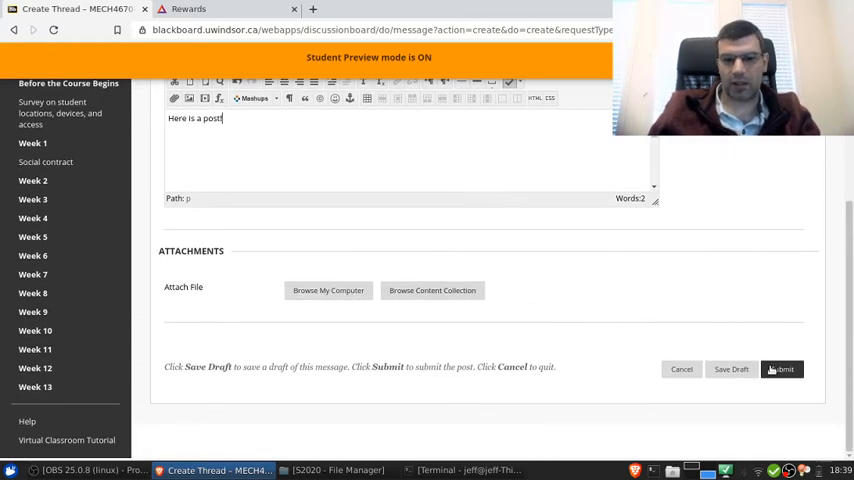
left_click(782, 368)
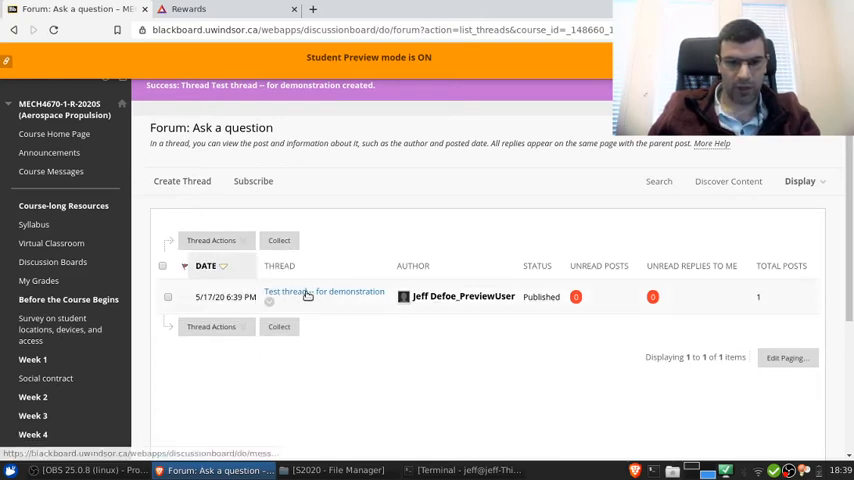
mouse_move(316, 296)
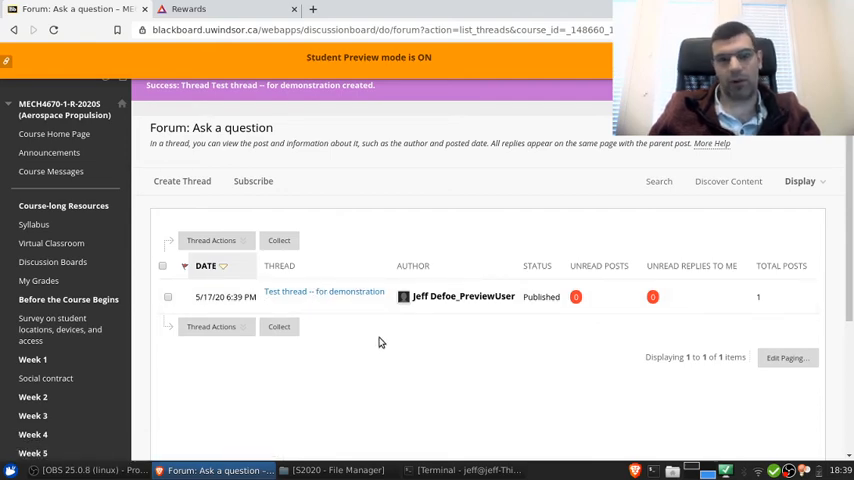
mouse_move(324, 292)
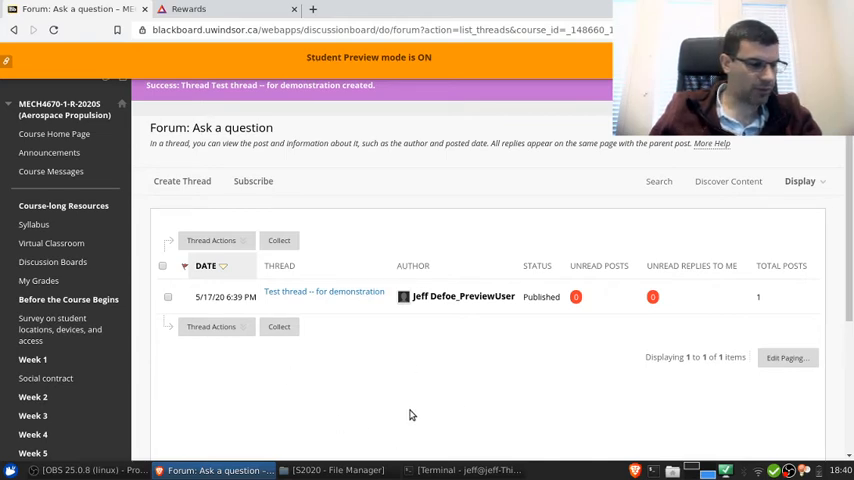
Go to the survey on student locations, devices and access from the course menu.
left_click(60, 328)
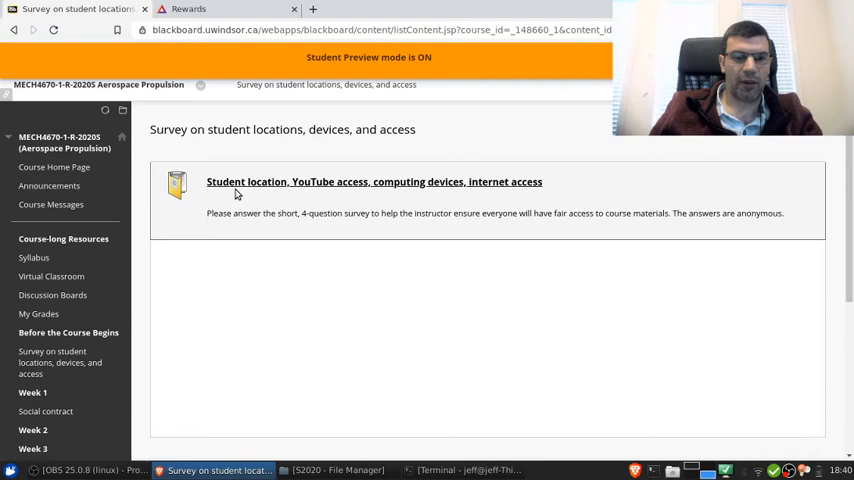
mouse_move(564, 186)
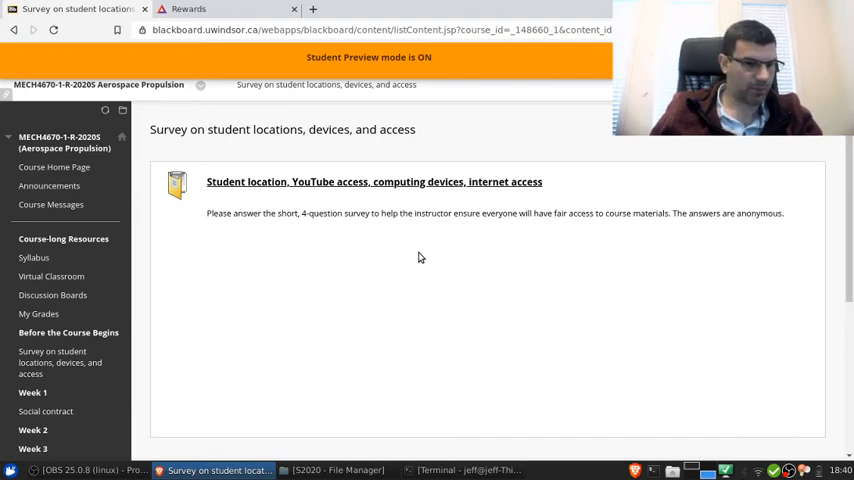
scroll("down", 3)
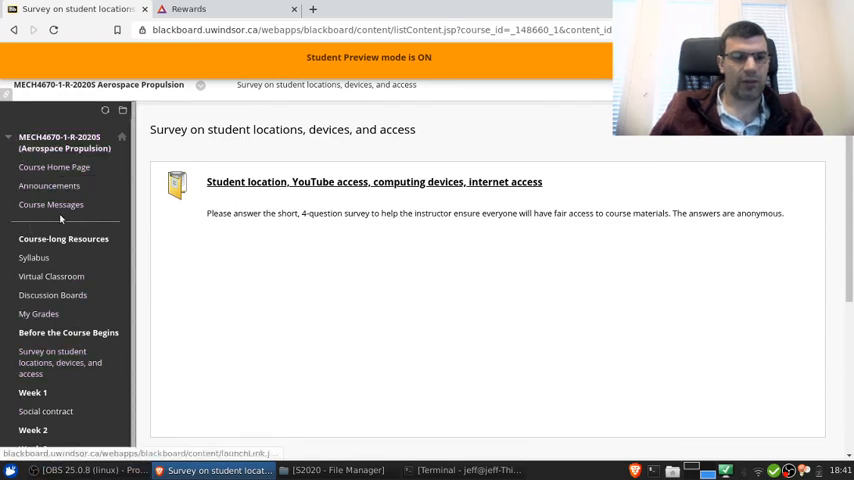
scroll("down", 3)
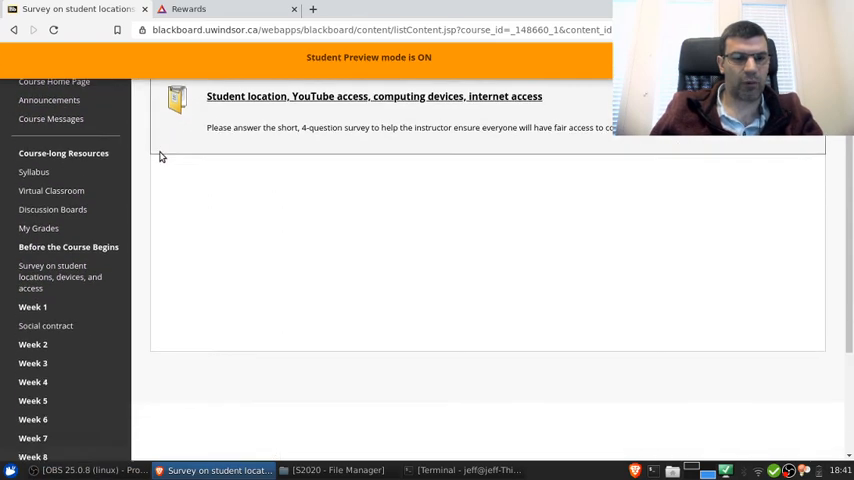
scroll("down", 3)
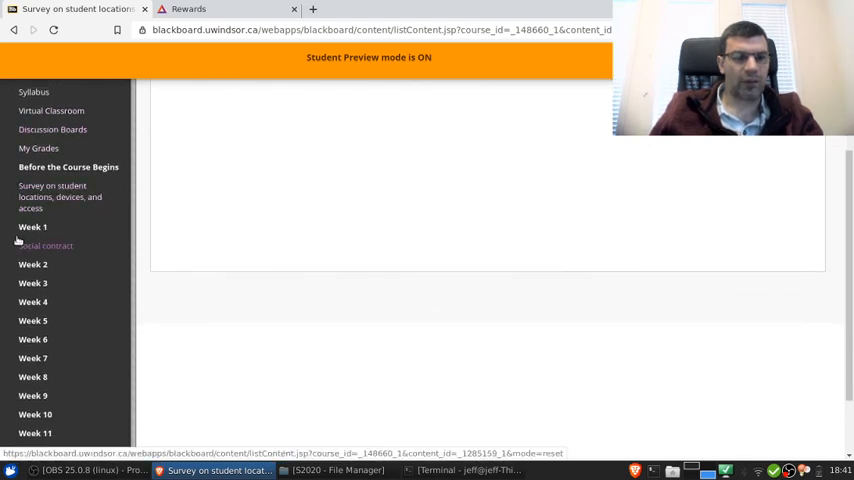
scroll("down", 3)
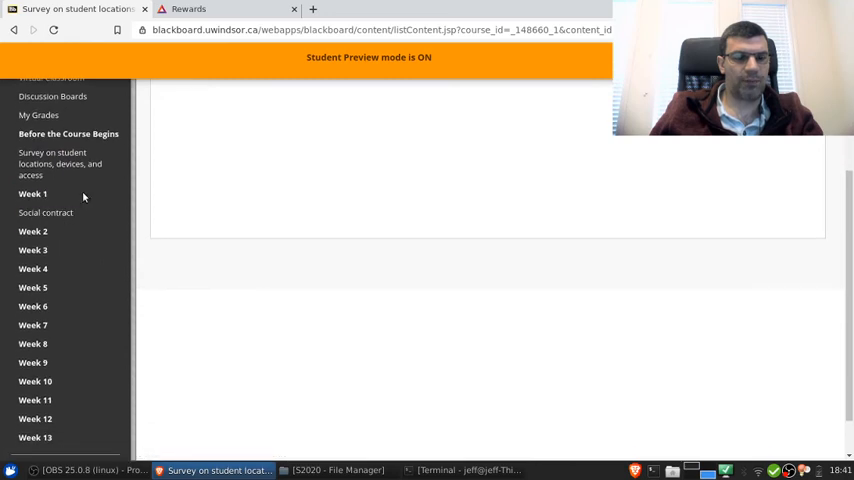
mouse_move(46, 212)
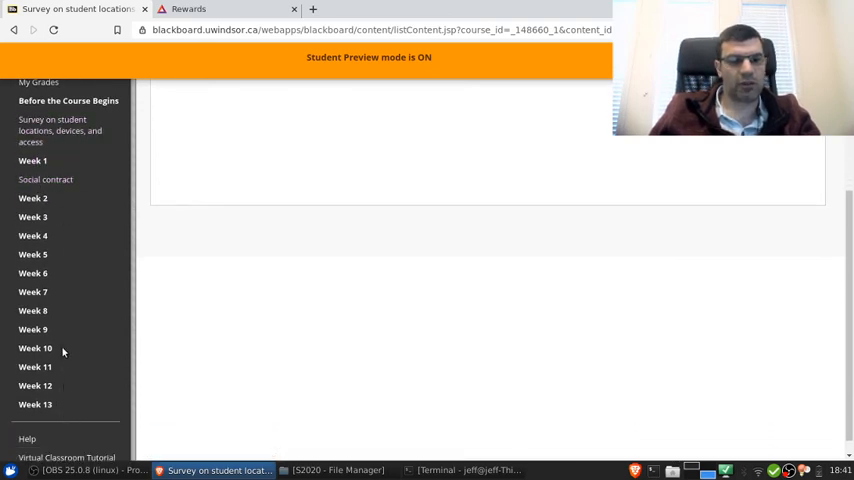
mouse_move(116, 158)
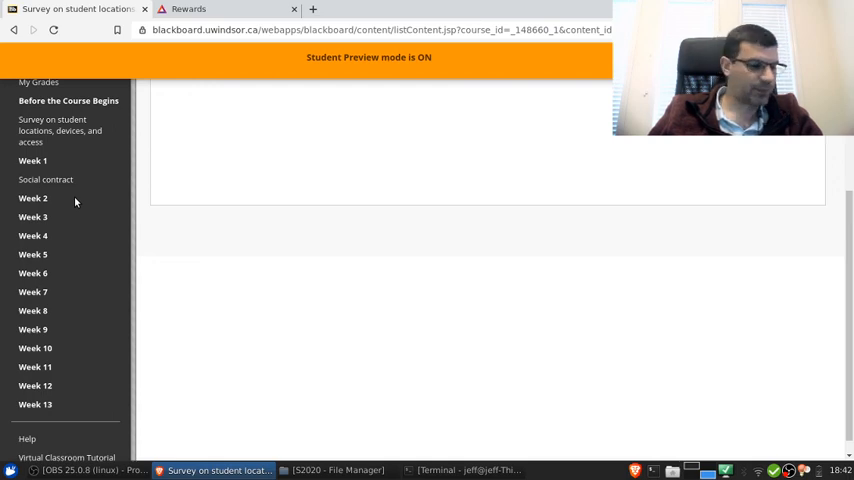
scroll("down", 3)
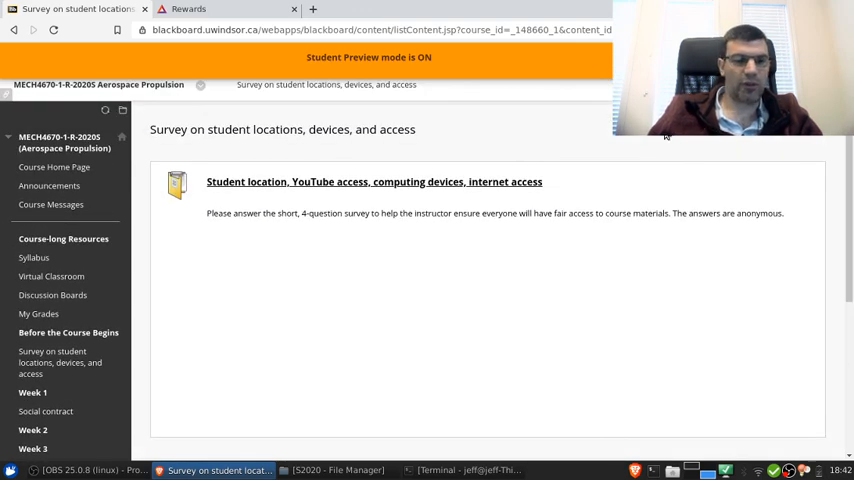
mouse_move(260, 152)
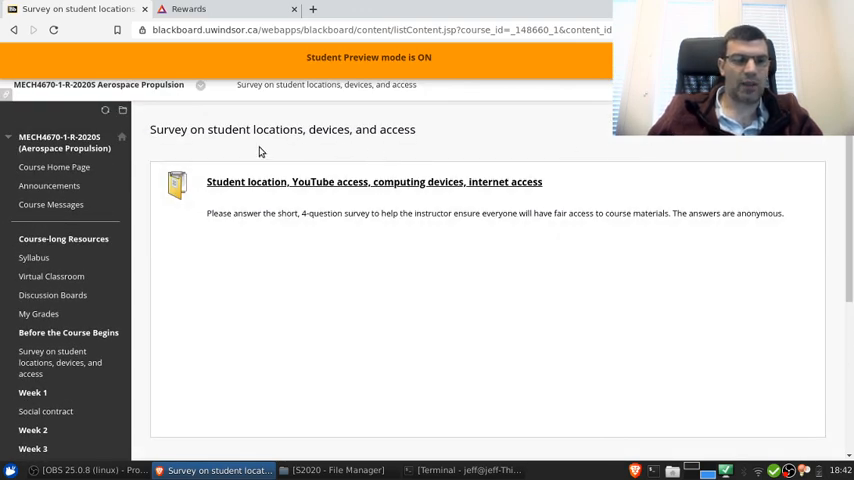